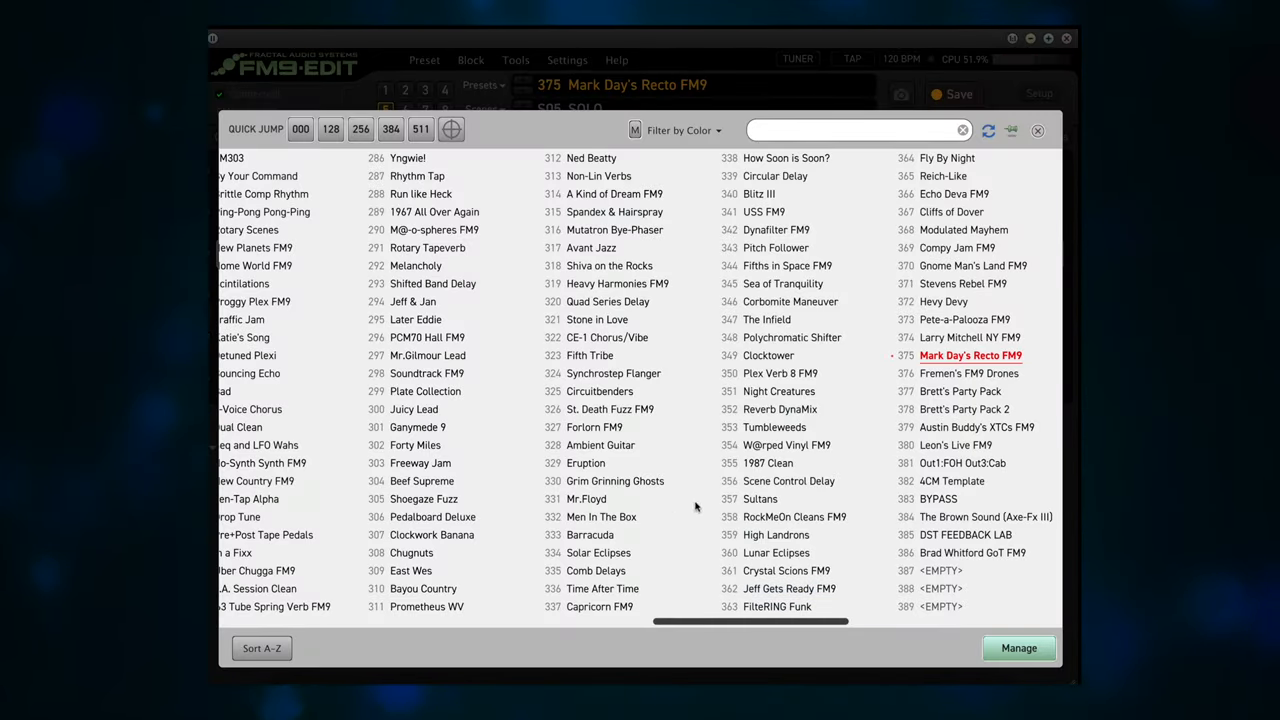
- Jump to the first preset bank and load preset 001 65 Bassguy
left_click(300, 128)
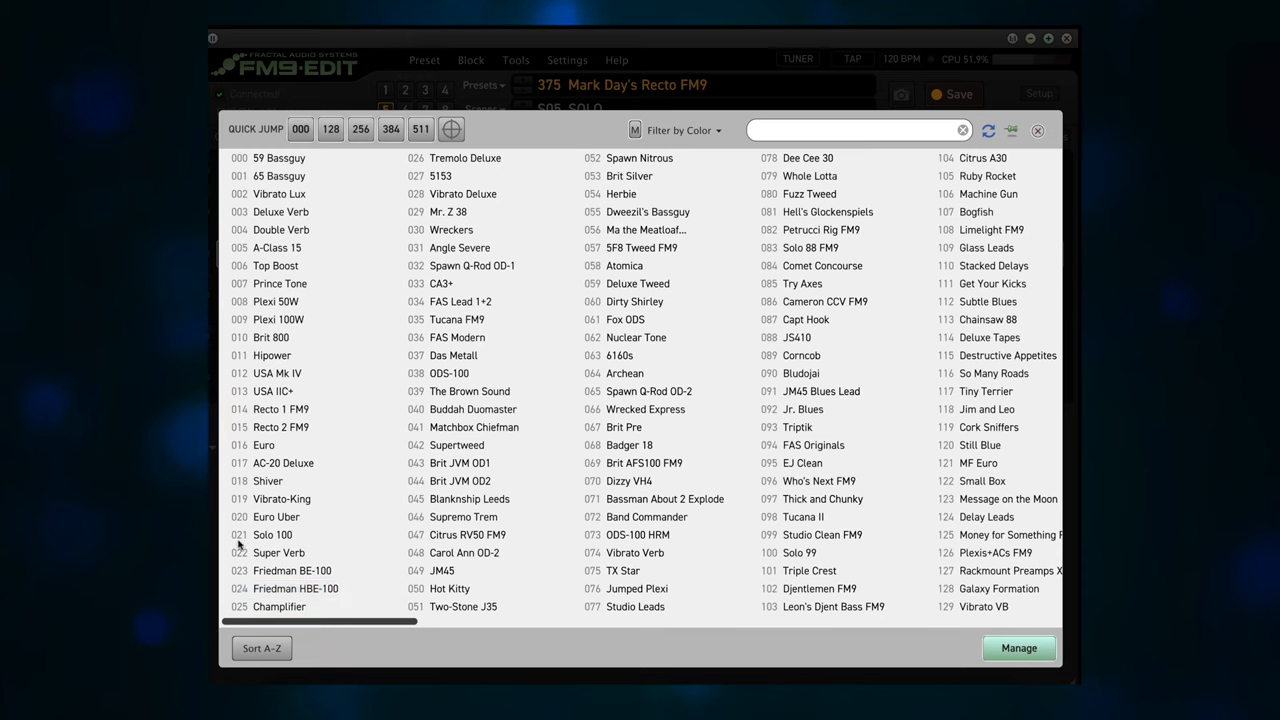
double_click(280, 176)
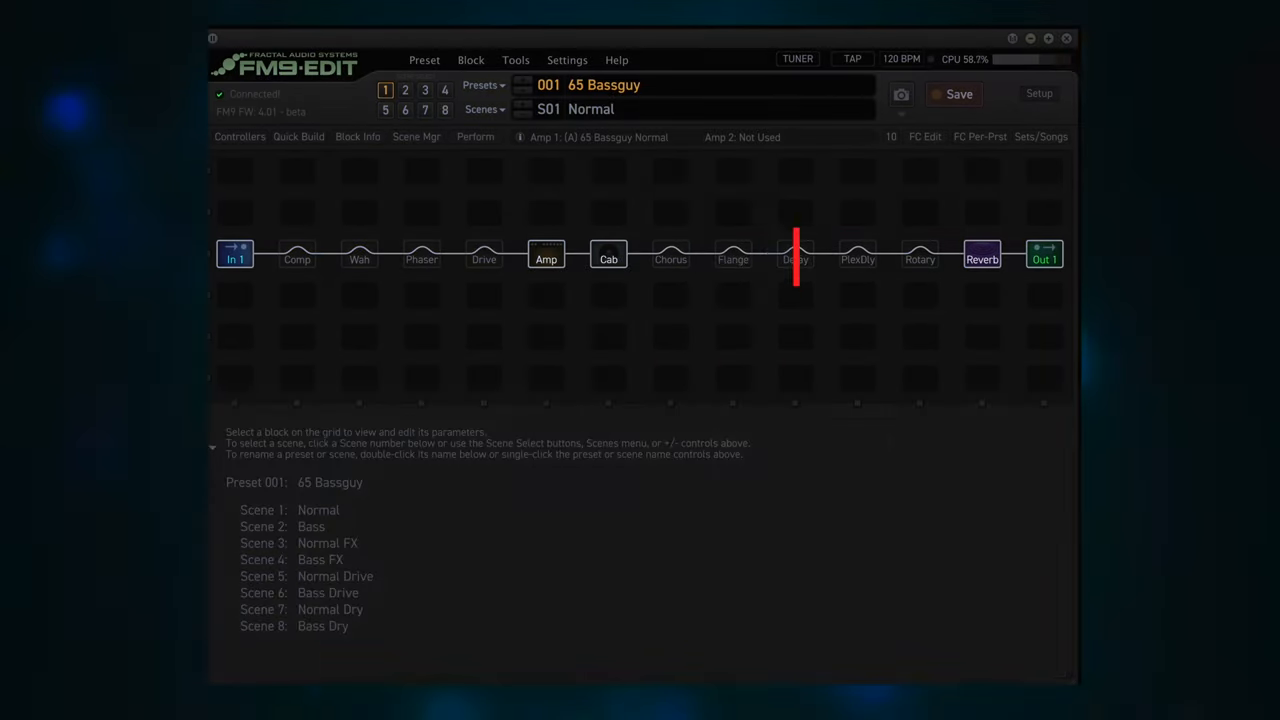
- Select the Delay block and show its parameters on the Perform page
left_click(796, 256)
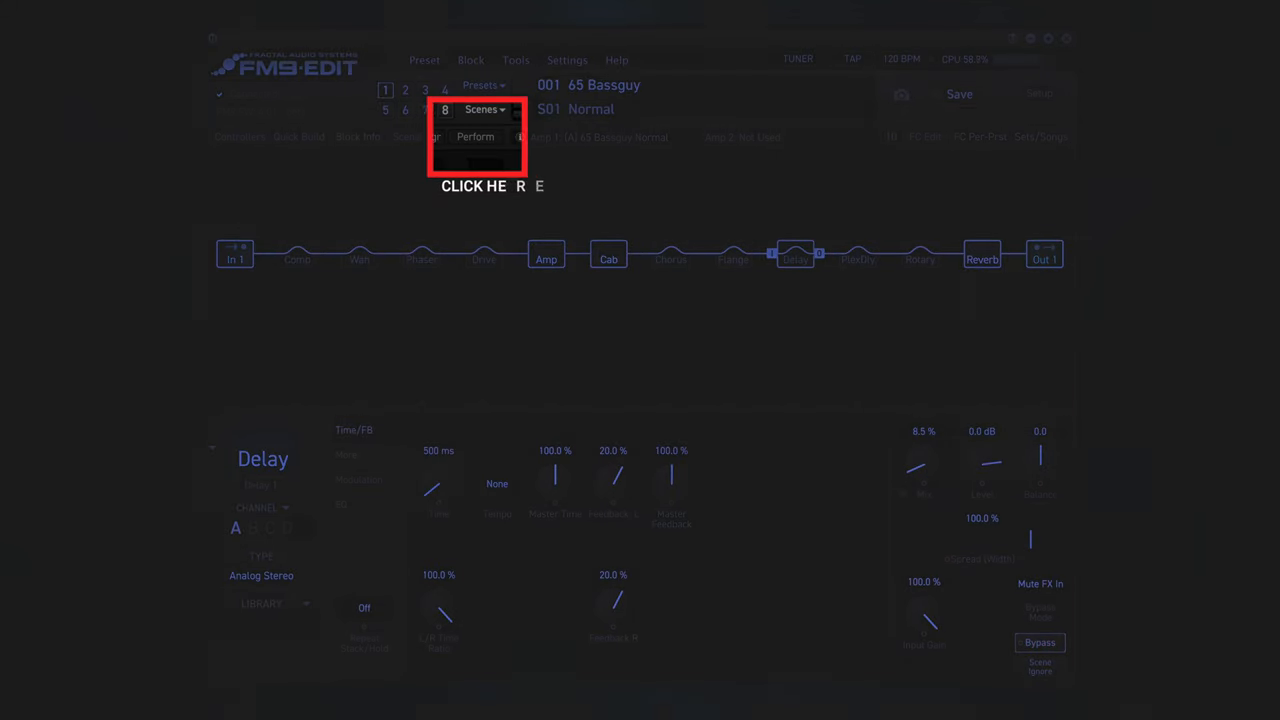
left_click(476, 136)
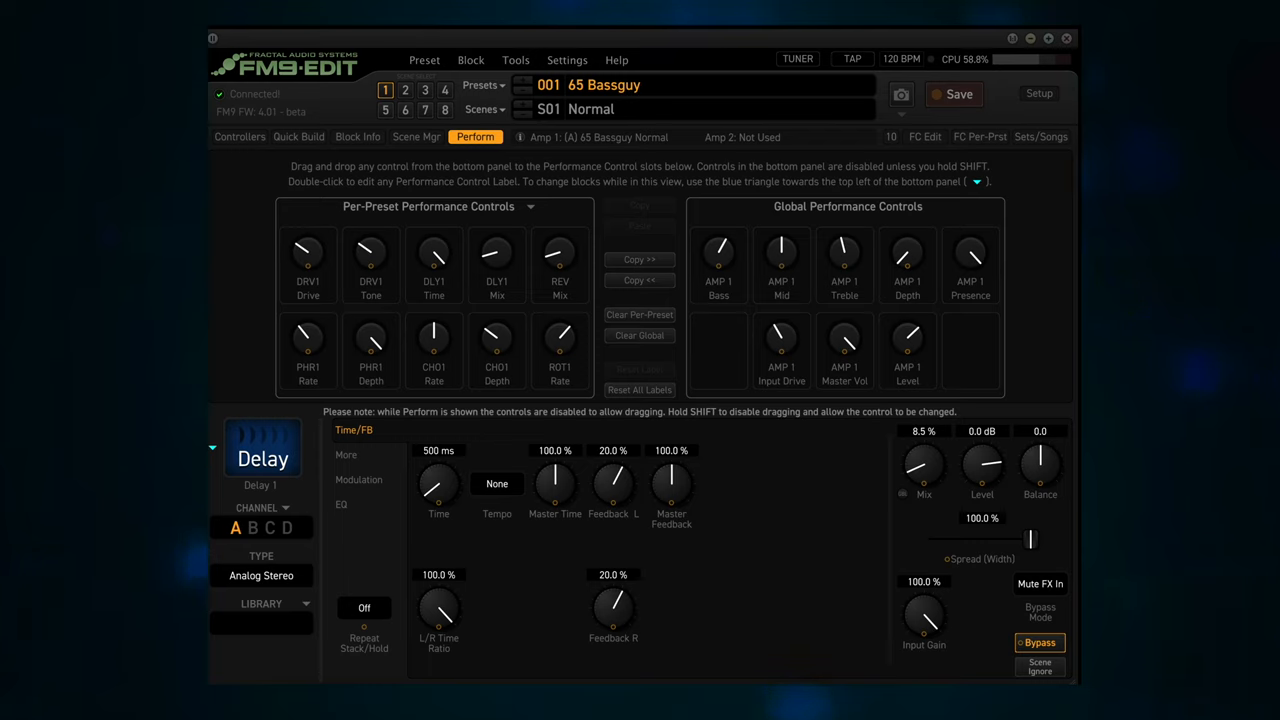
mouse_move(708, 444)
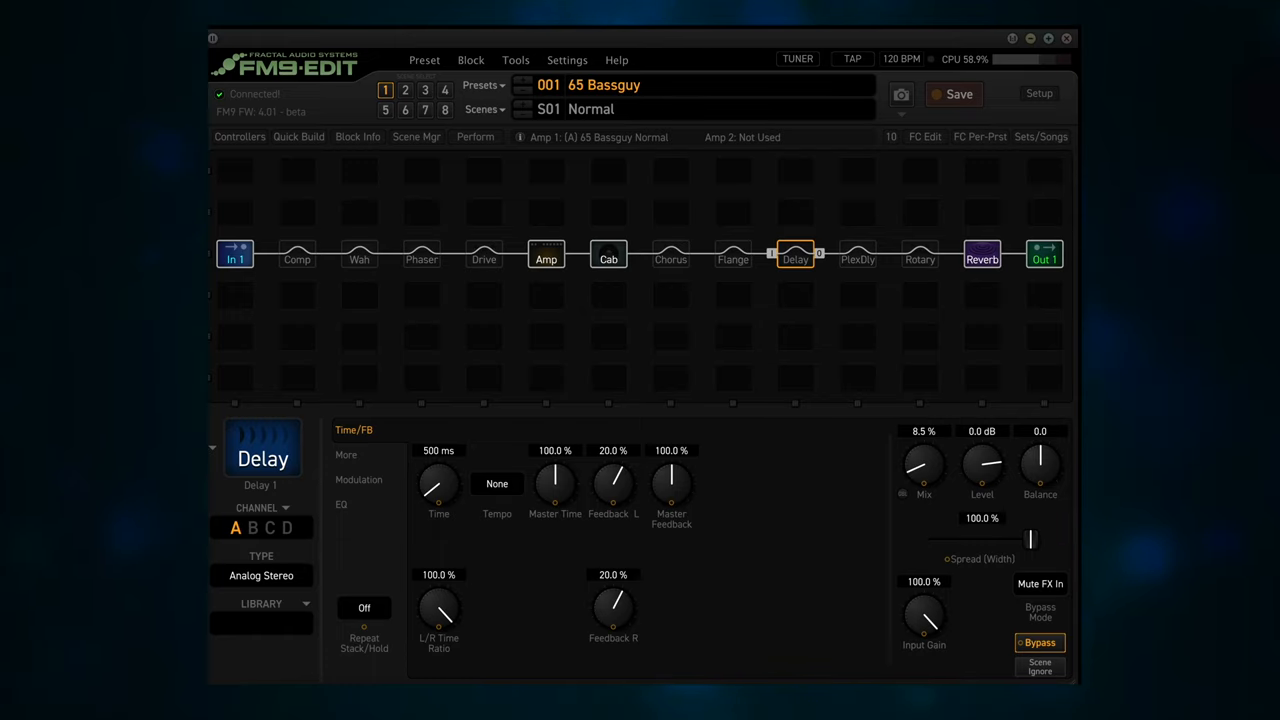
- Select the Reverb block and show its parameters on the Perform page alongside Delay Mix
left_click(982, 256)
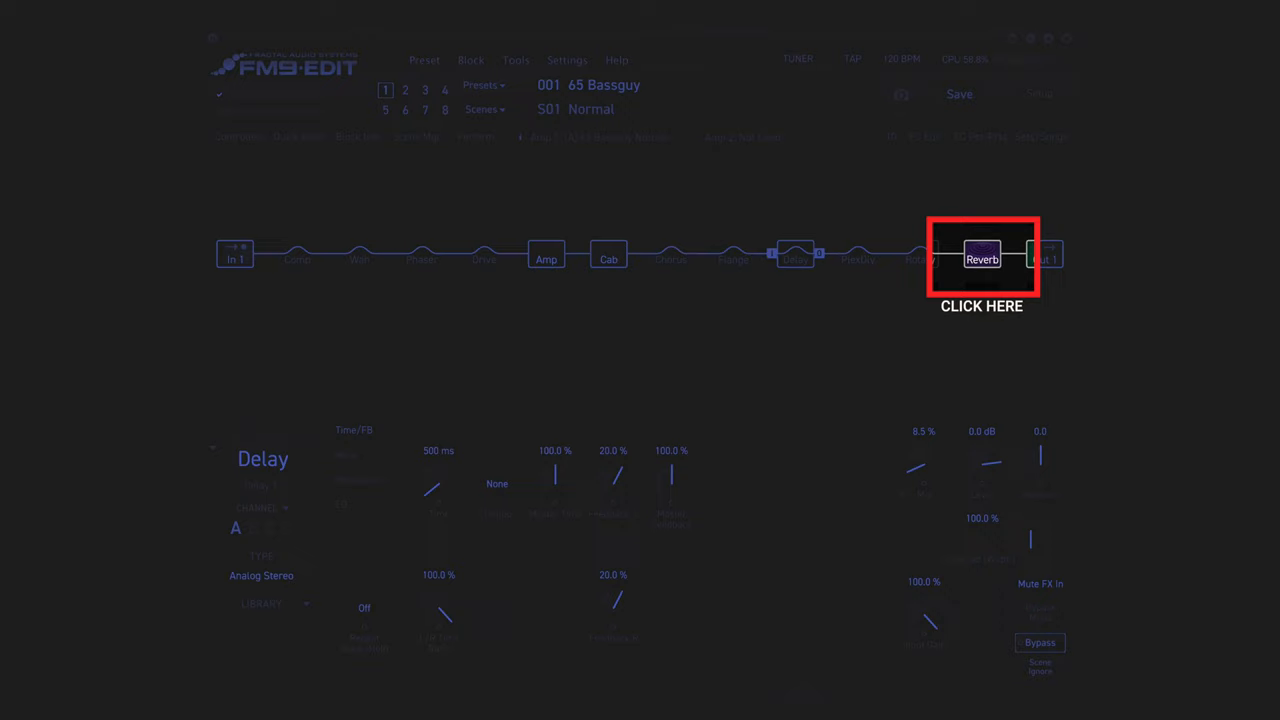
left_click(980, 256)
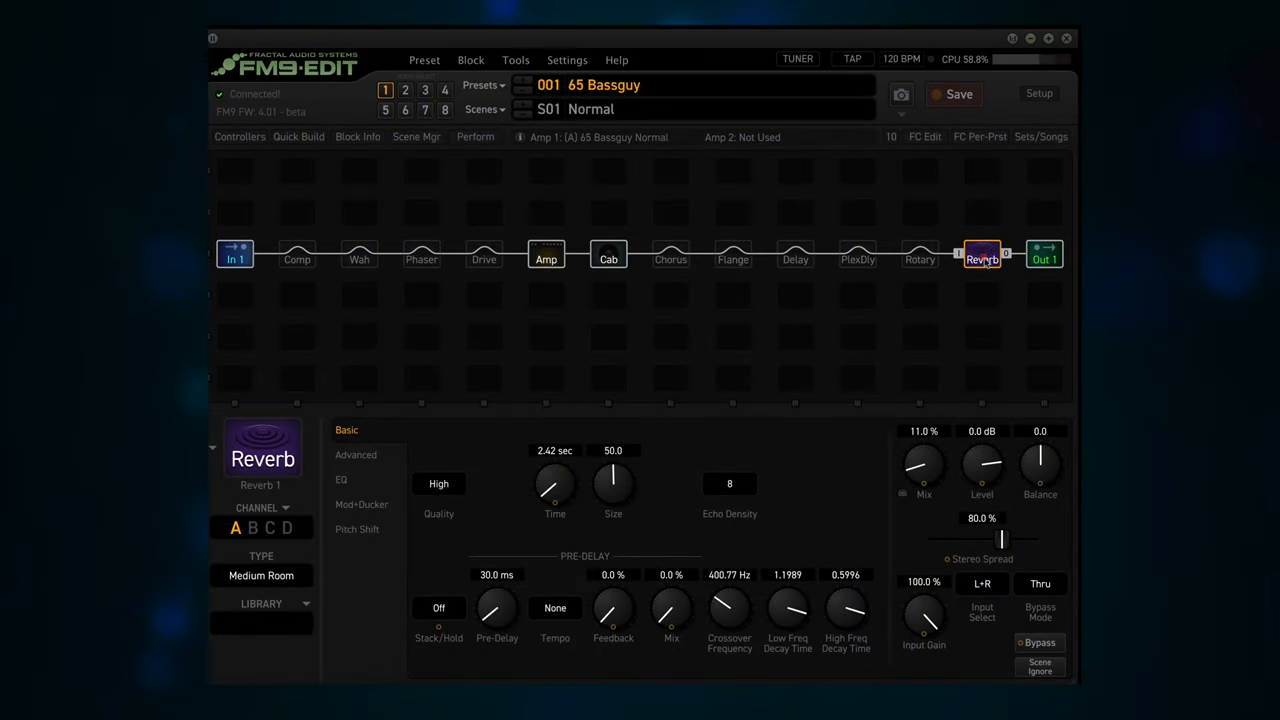
left_click(476, 136)
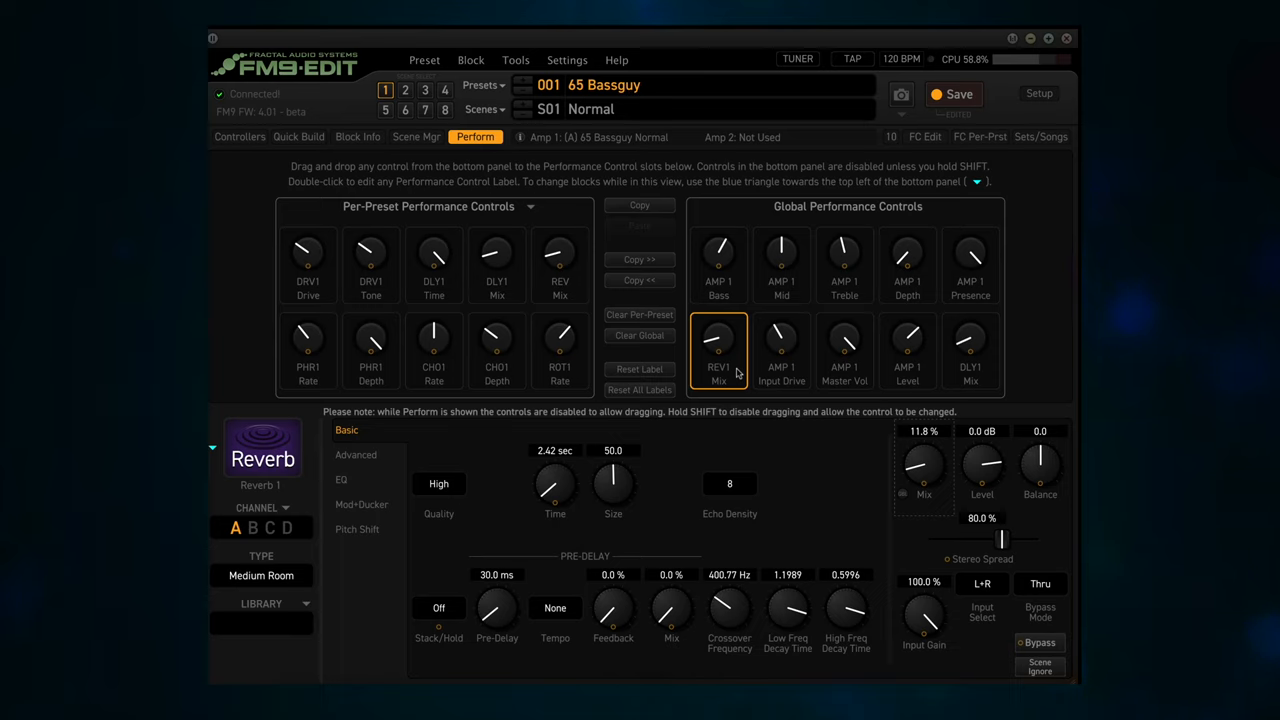
- Clear the REV1 Mix global slot and select the remaining DLY1 Mix control
left_click(718, 350)
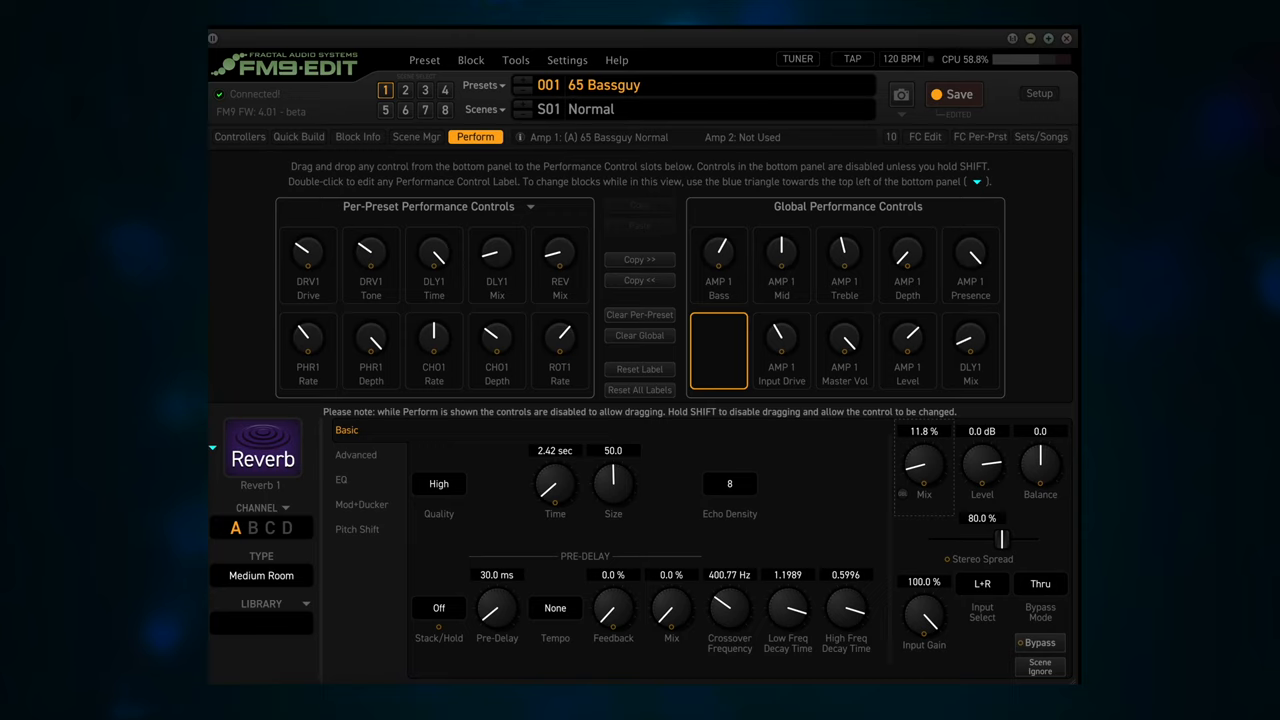
left_click(970, 350)
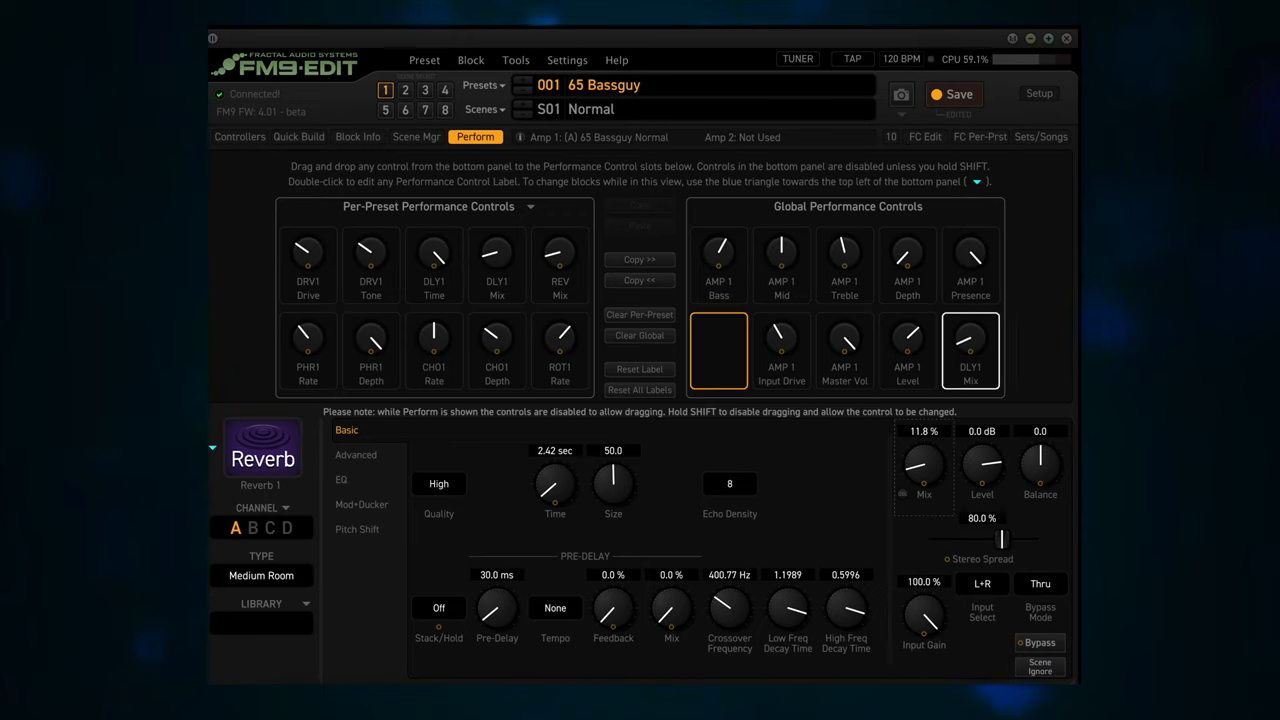